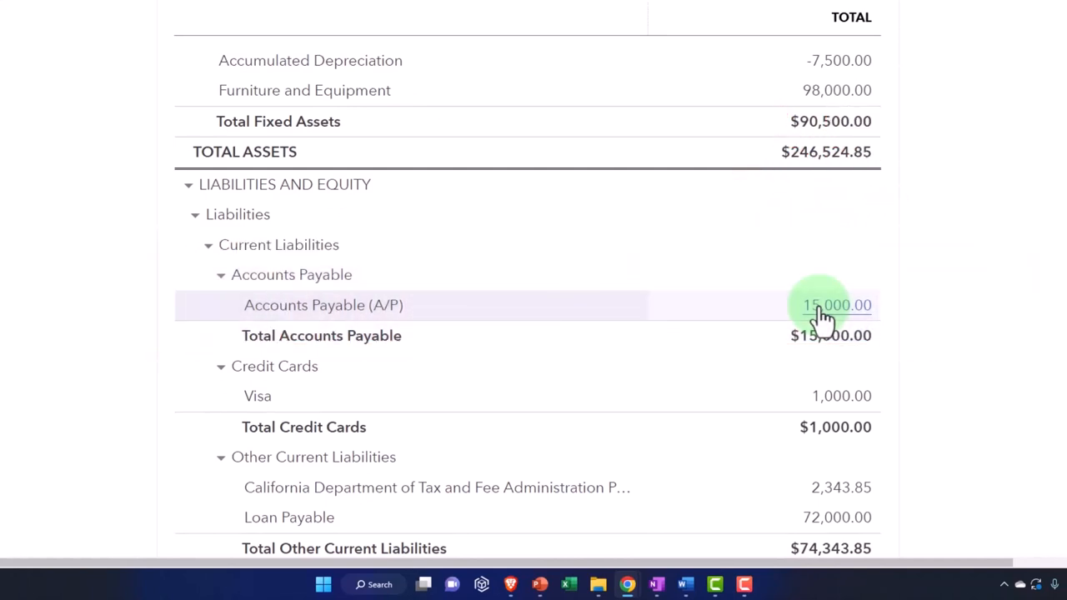
# Duplicate the Profit and Loss report tab into a new fourth browser tab
pyautogui.click(333, 9)
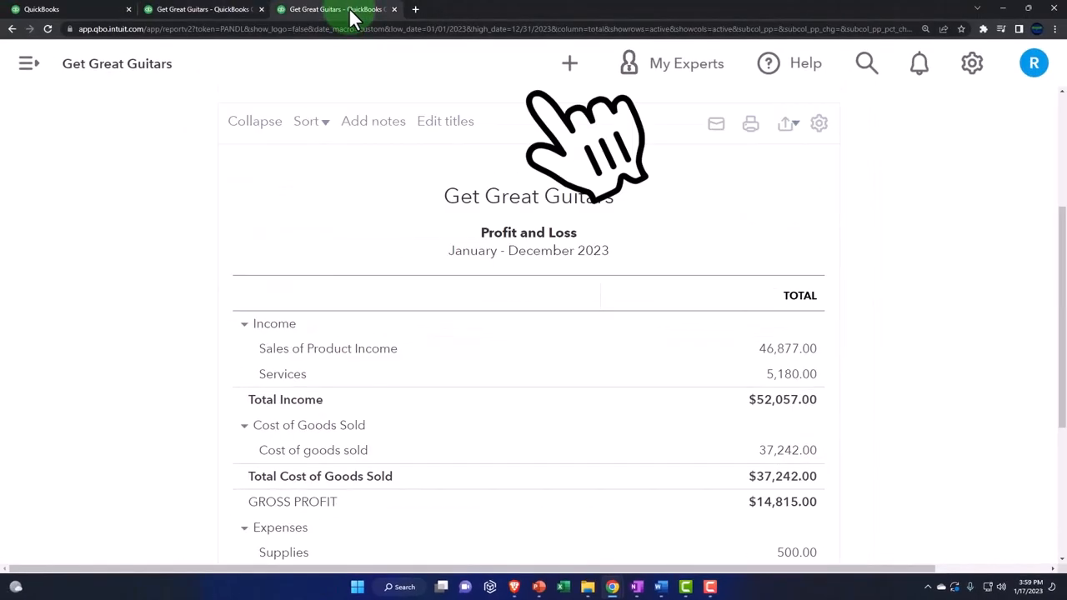
pyautogui.rightClick(334, 9)
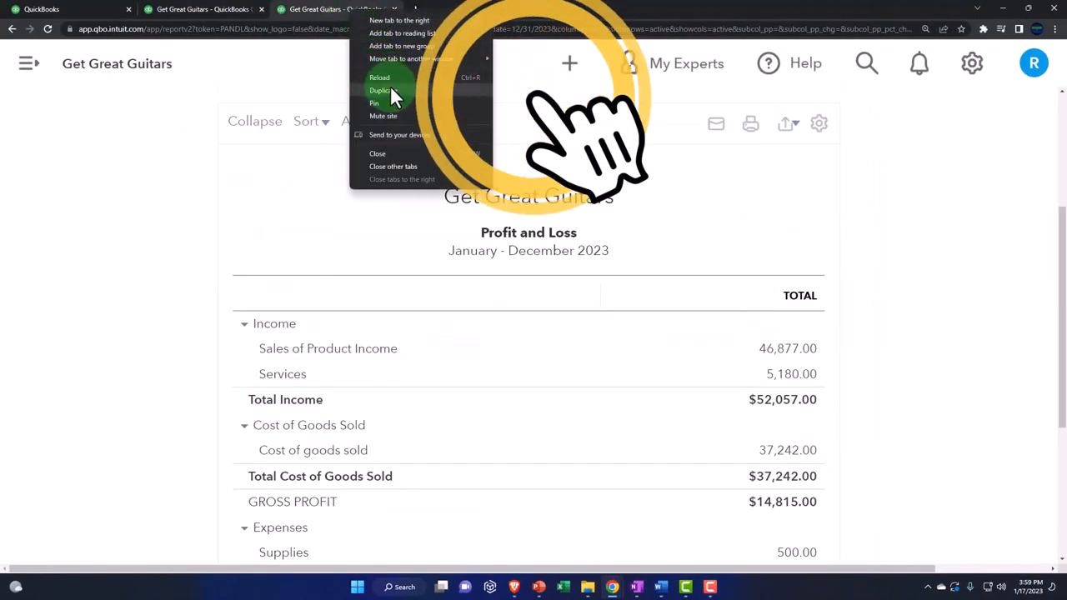
pyautogui.click(381, 90)
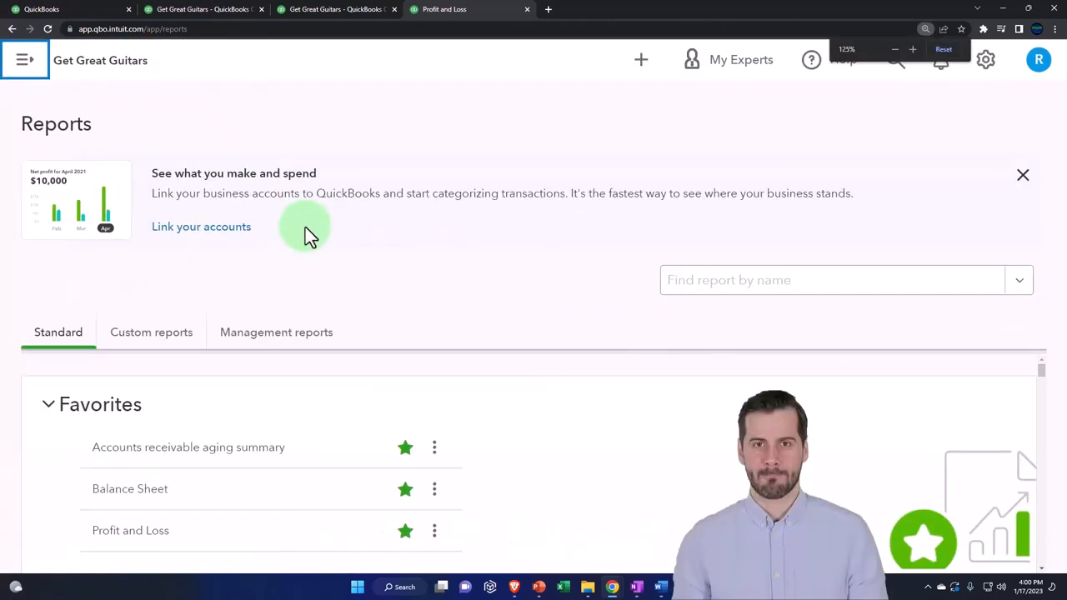
# Open the Accounts payable aging summary from the What you owe reports
pyautogui.scroll(-3)
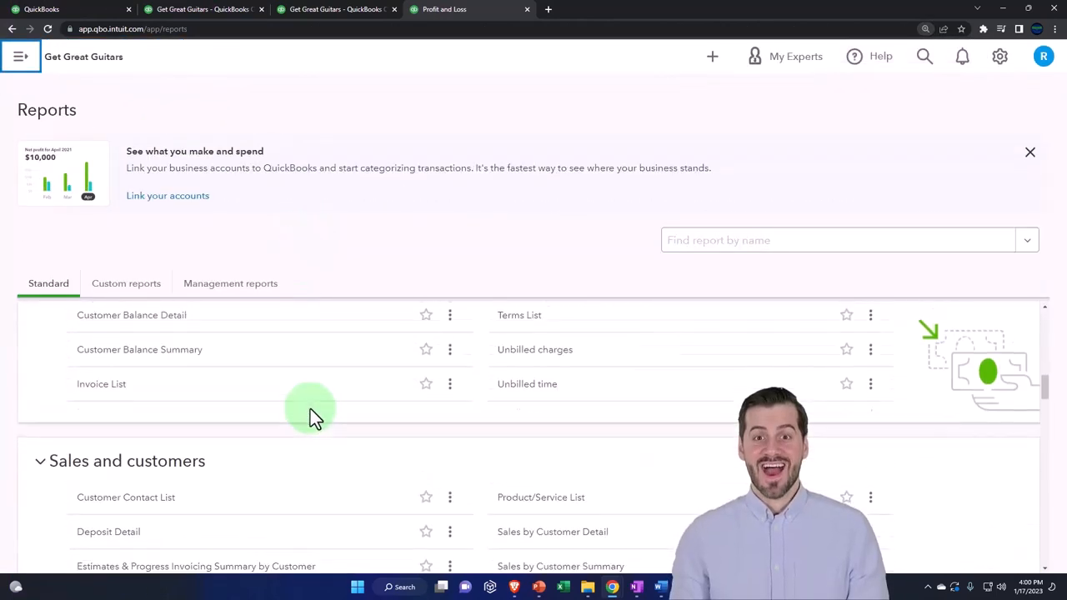
pyautogui.scroll(-3)
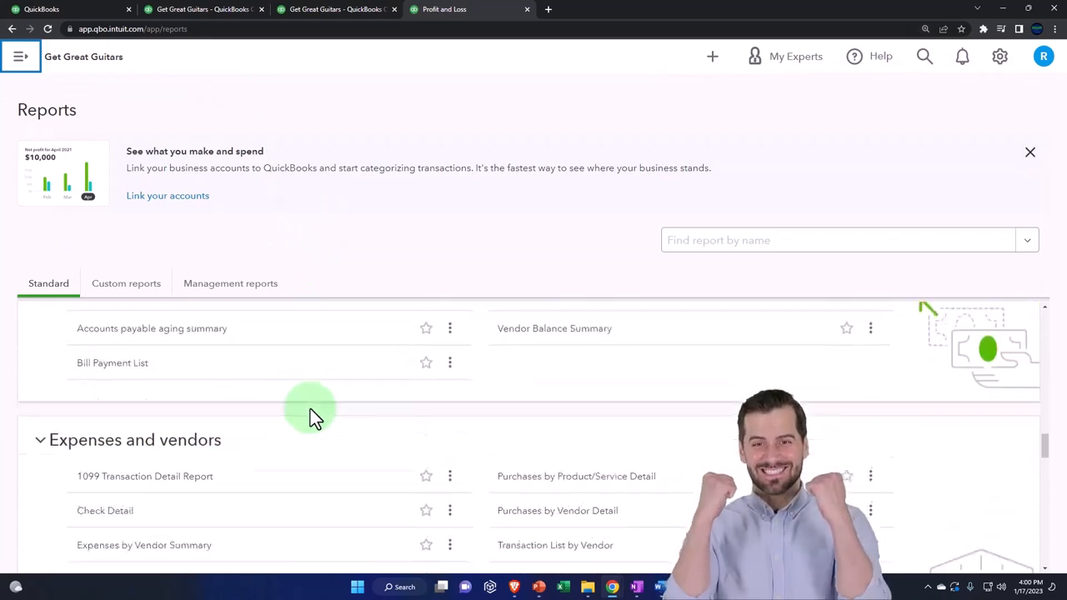
pyautogui.scroll(-3)
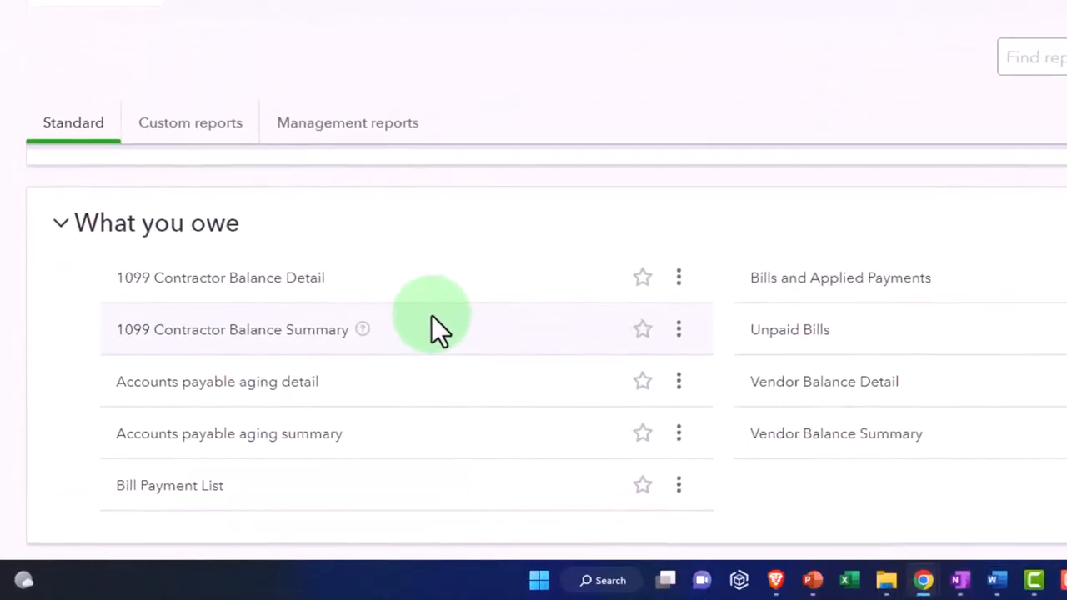
pyautogui.moveTo(215, 408)
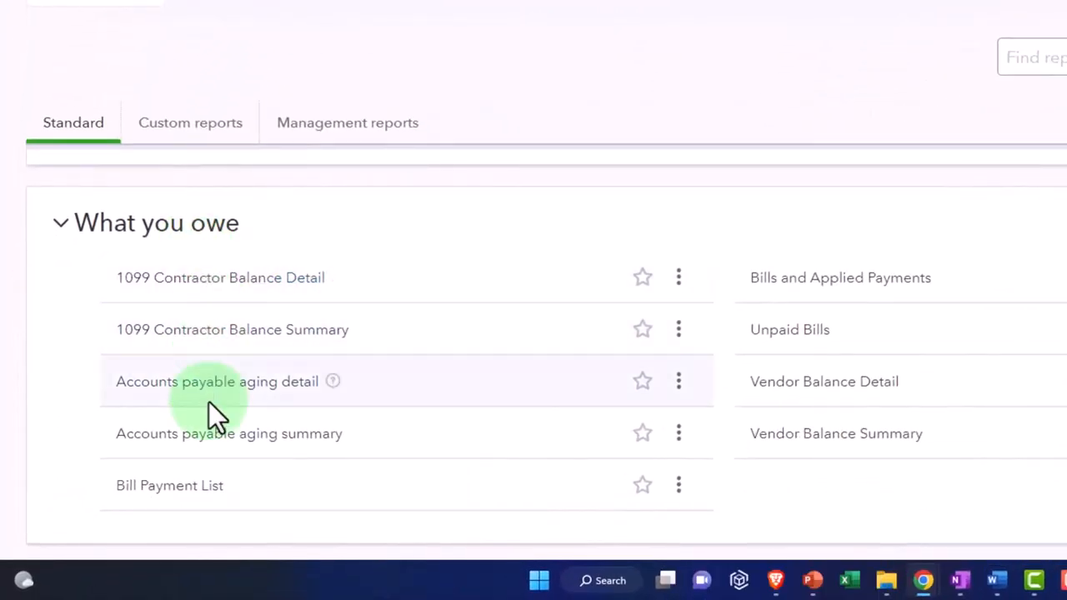
pyautogui.moveTo(230, 446)
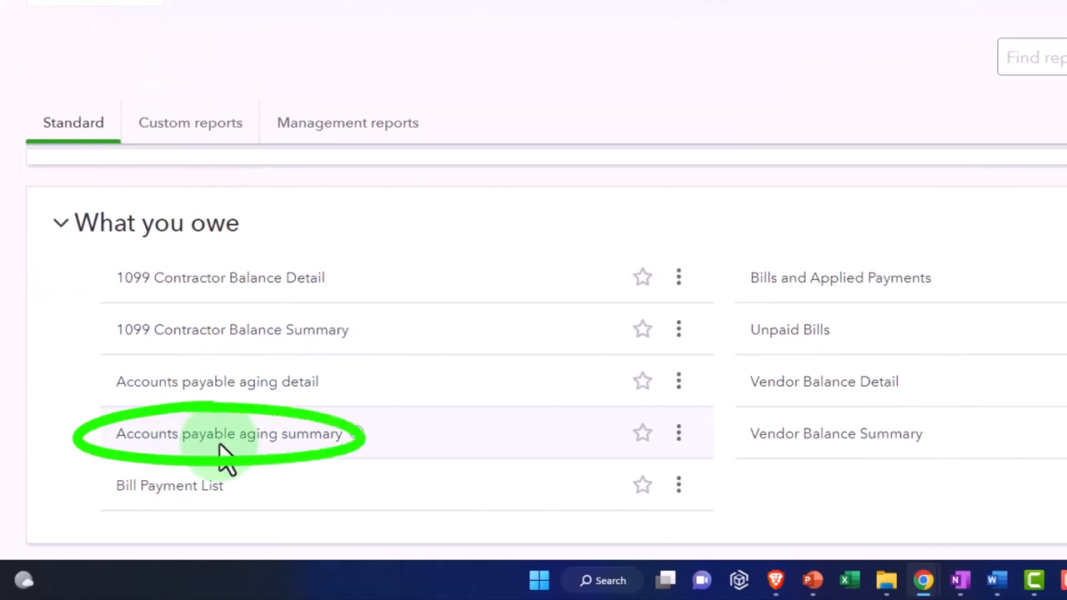
pyautogui.click(229, 434)
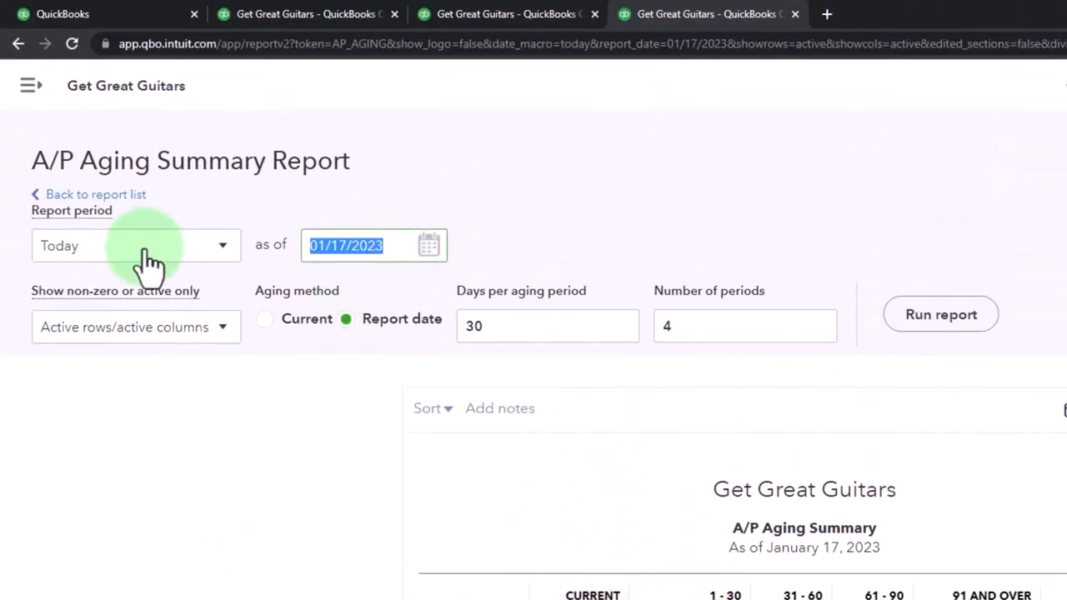
# Rerun the A/P aging as of 12/31/2023 and review Epiphone's $15,000 balance
pyautogui.write('123123')
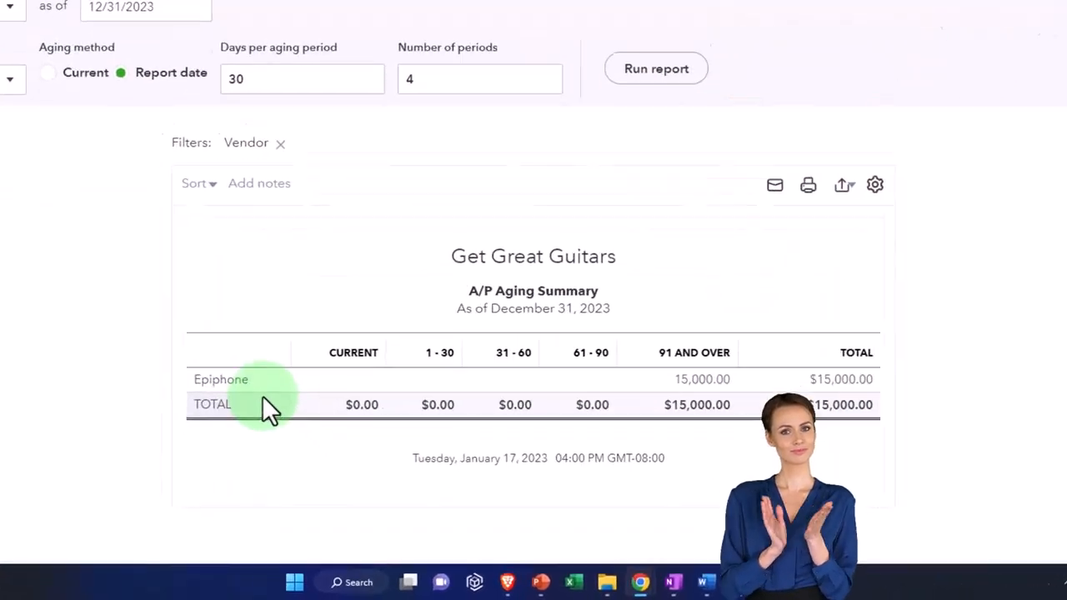
pyautogui.scroll(-3)
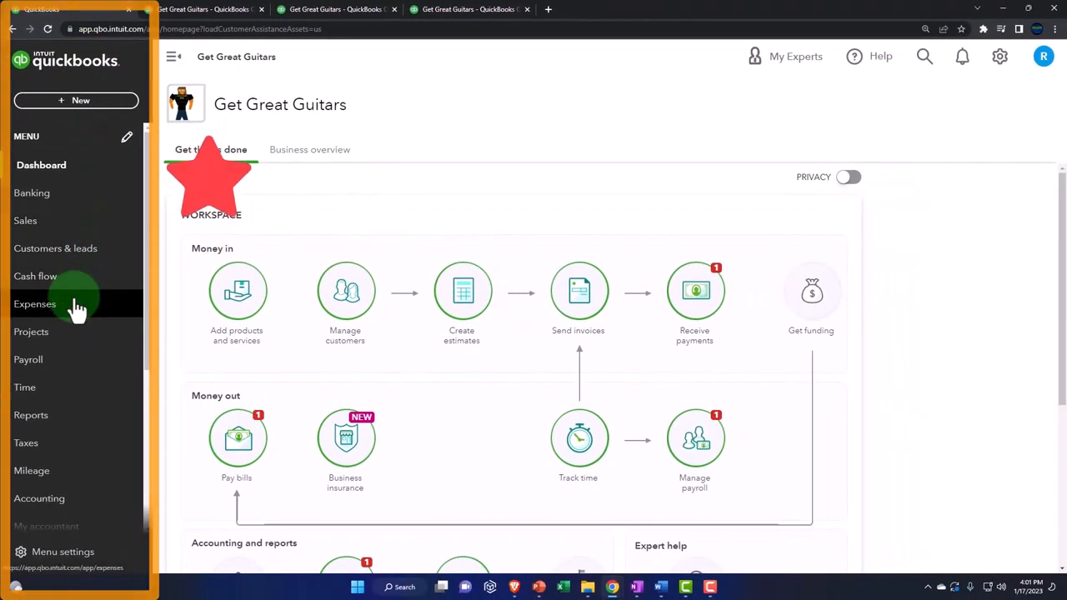
# Open the Expenses Vendors list and collapse the side menu for full width
pyautogui.click(35, 303)
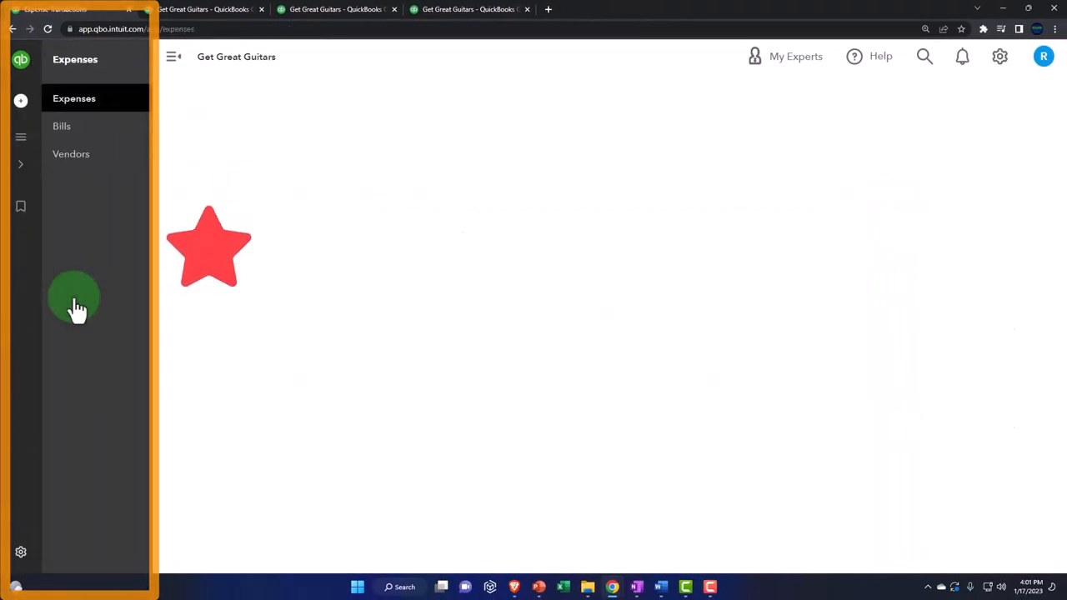
pyautogui.click(70, 154)
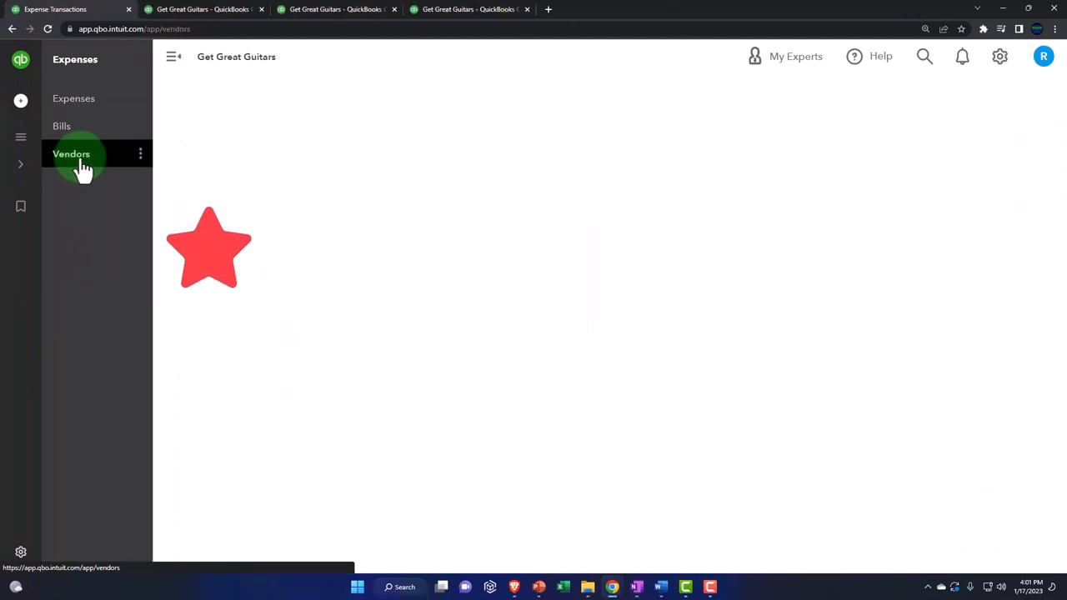
pyautogui.click(82, 153)
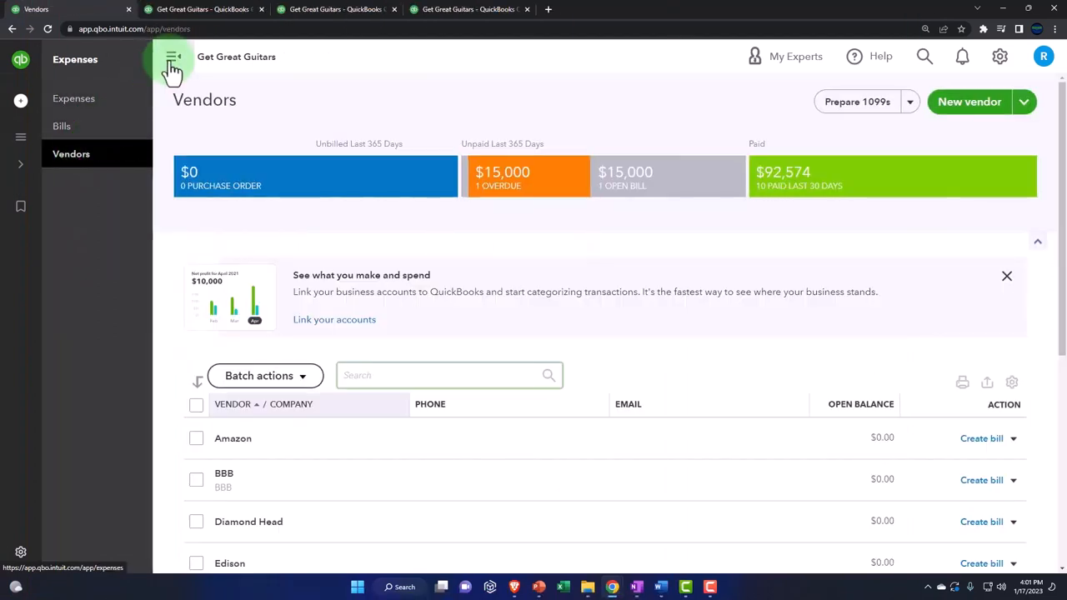
pyautogui.click(173, 57)
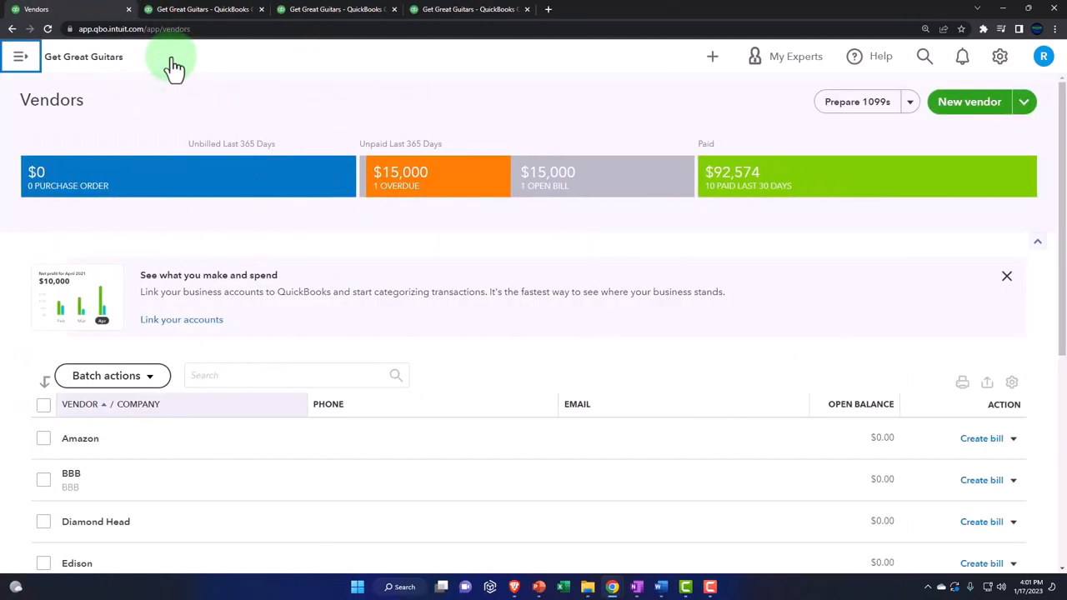
pyautogui.moveTo(349, 269)
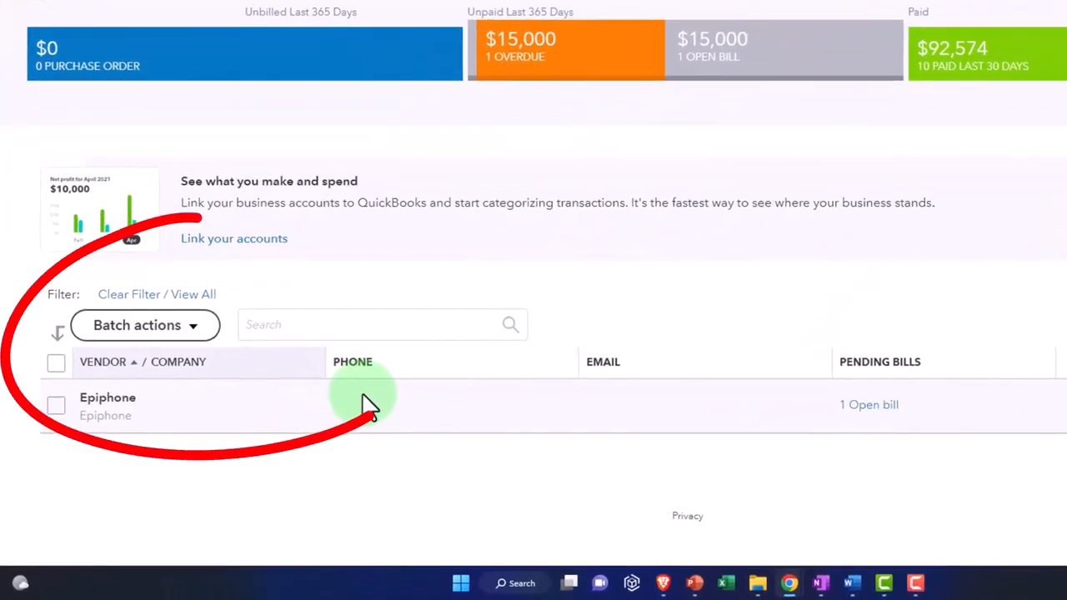
# Open Epiphone's vendor page and view actions for its $15,000 overdue bill
pyautogui.click(108, 397)
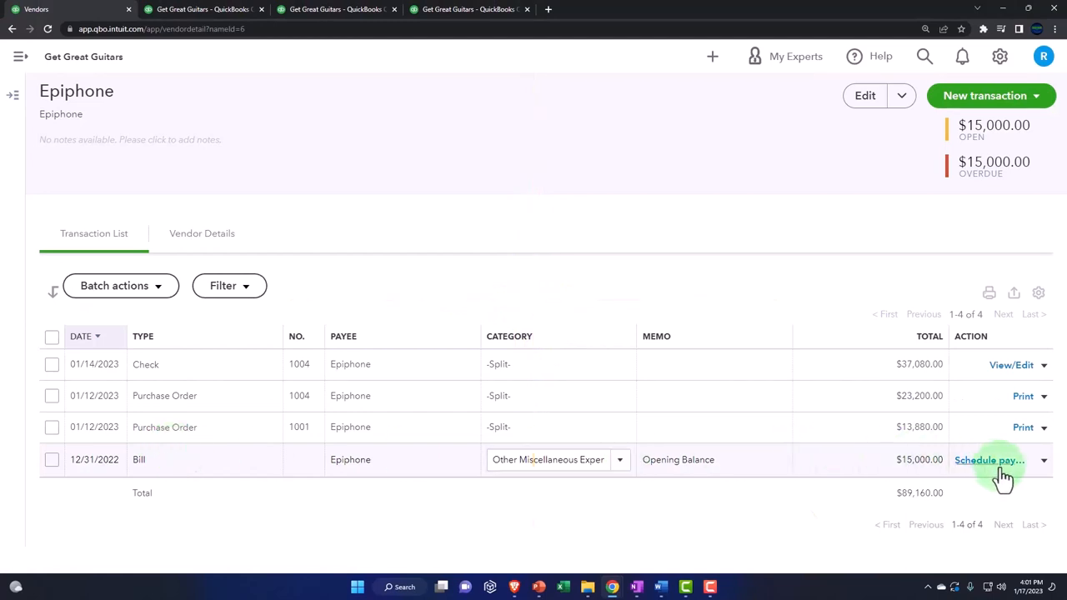
pyautogui.click(1043, 459)
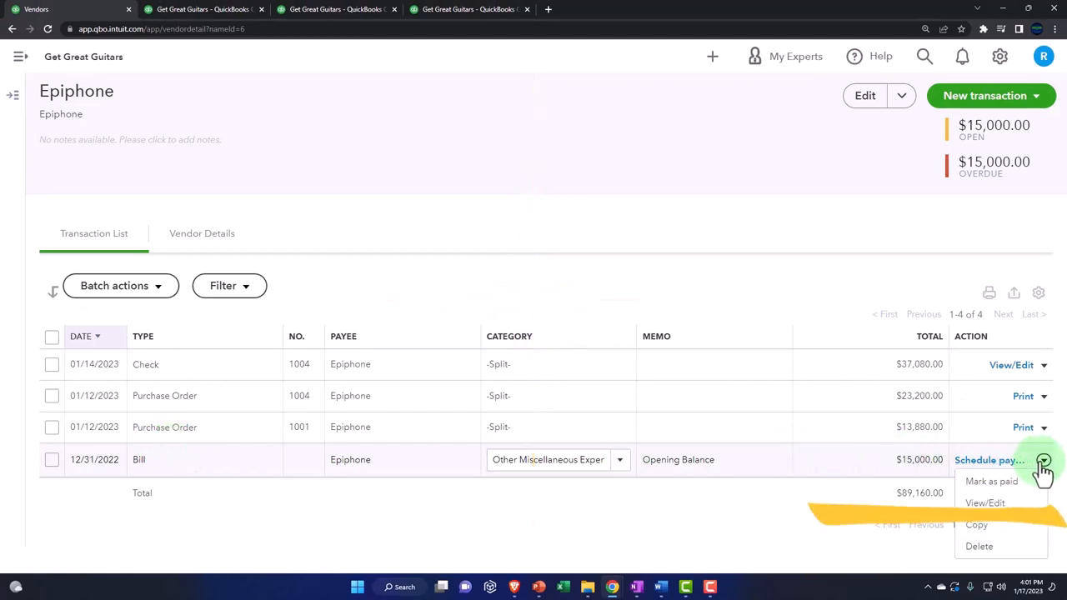
pyautogui.click(654, 514)
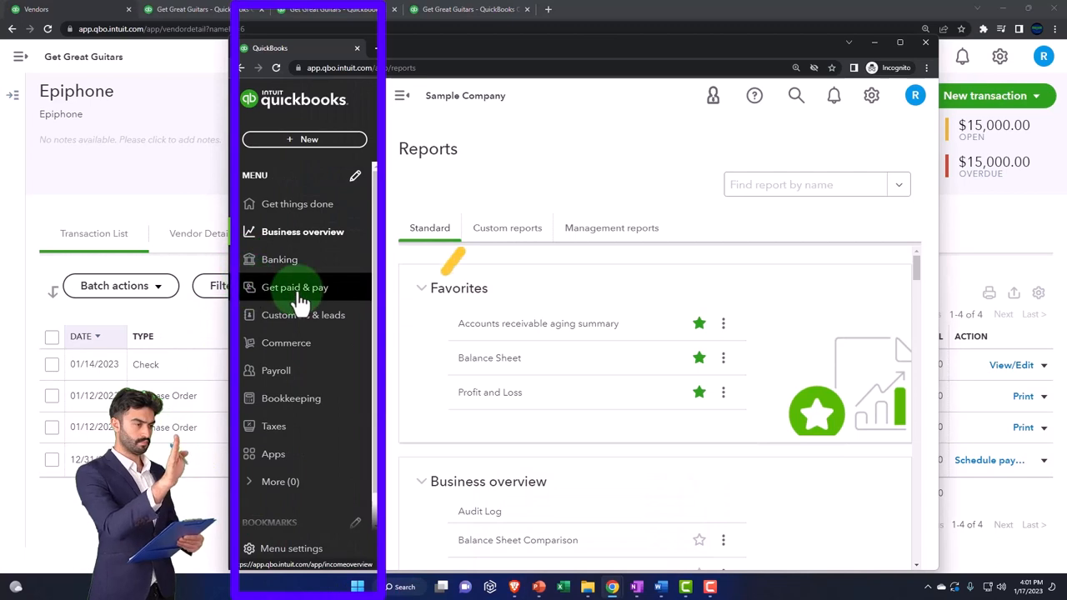
# View the sample company's vendors, then return to the main Vendors list
pyautogui.click(294, 287)
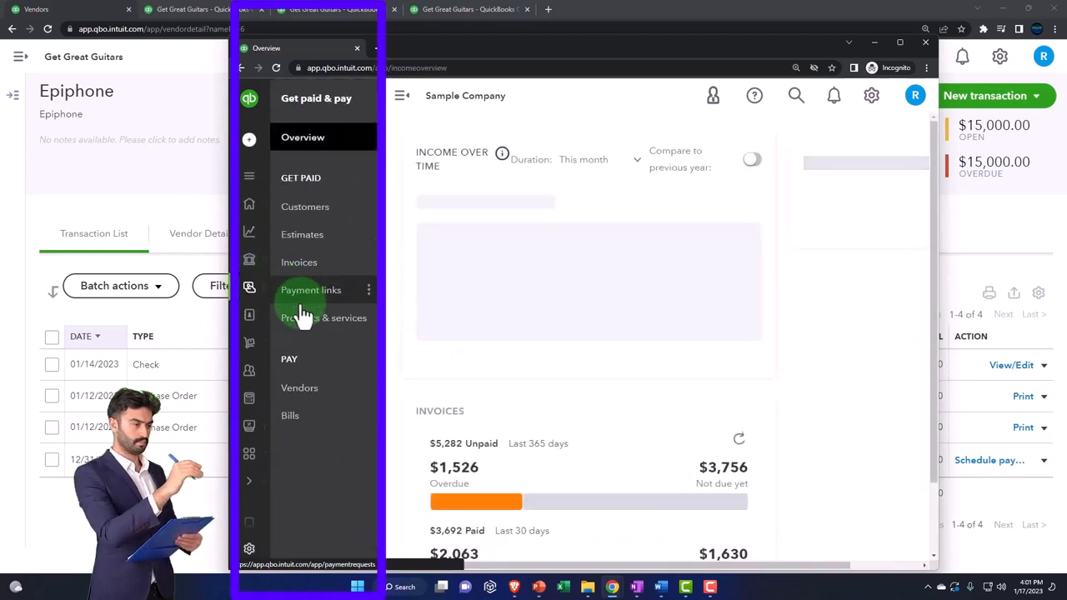
pyautogui.click(299, 388)
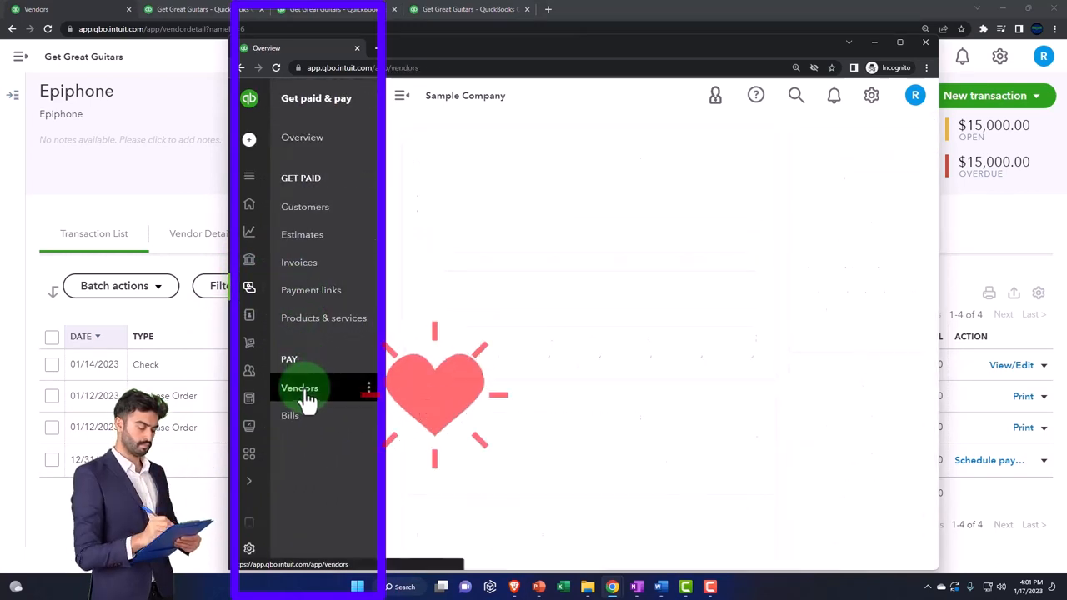
pyautogui.click(299, 387)
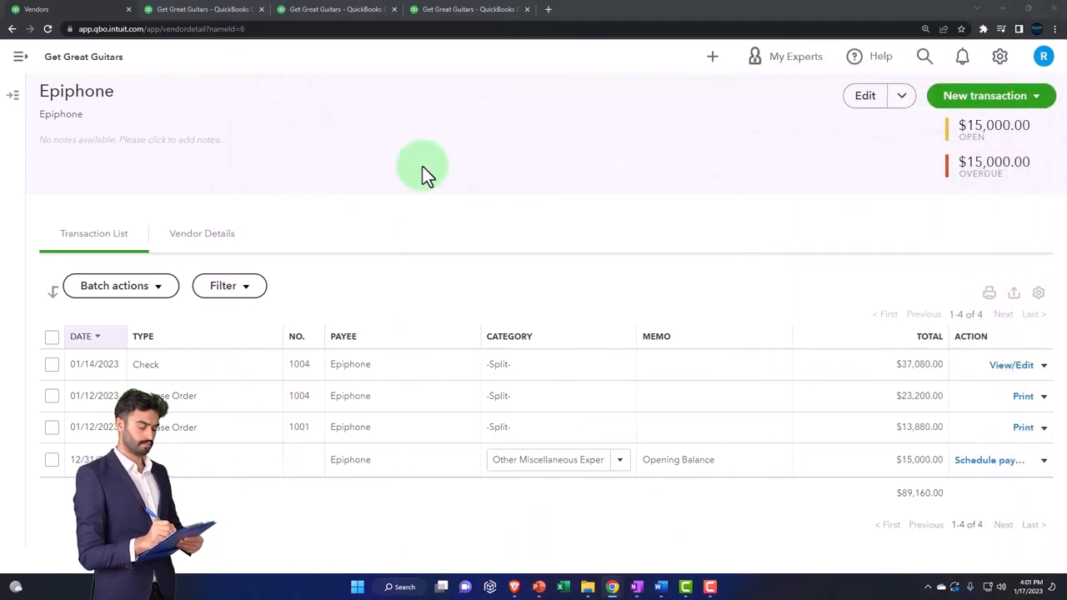
pyautogui.click(20, 55)
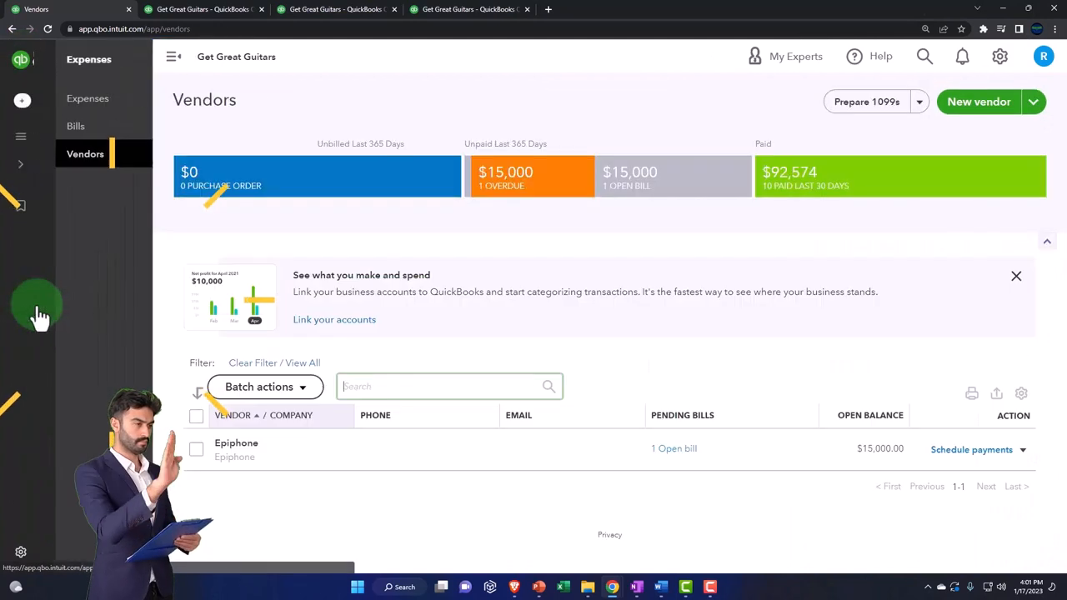
# Check Bills: Epiphone's $15,000 bill is unpaid with no paid bills, then open Expense Transactions
pyautogui.click(75, 125)
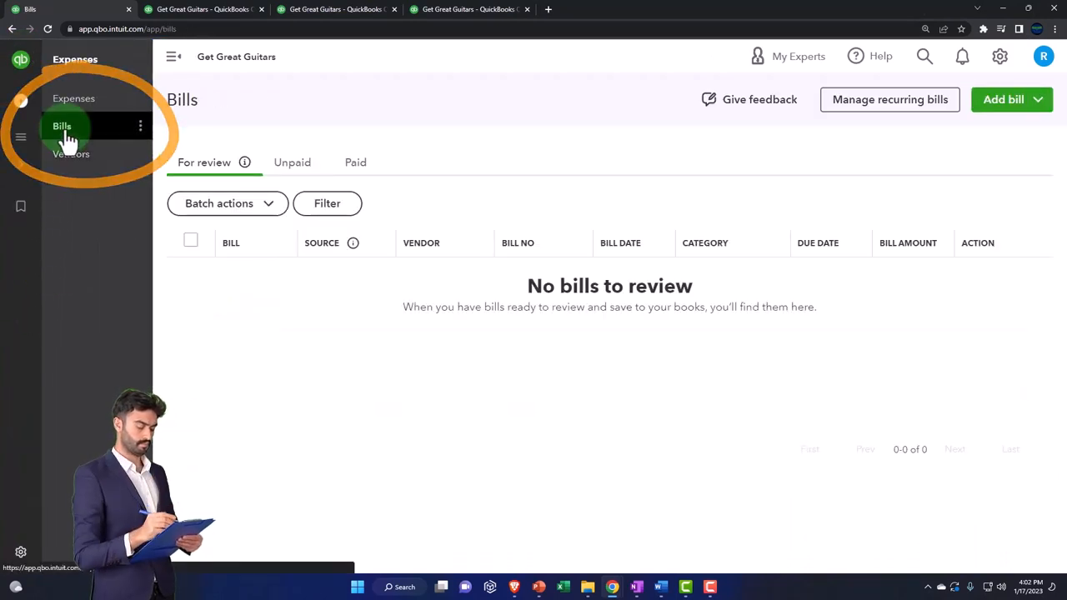
pyautogui.moveTo(70, 155)
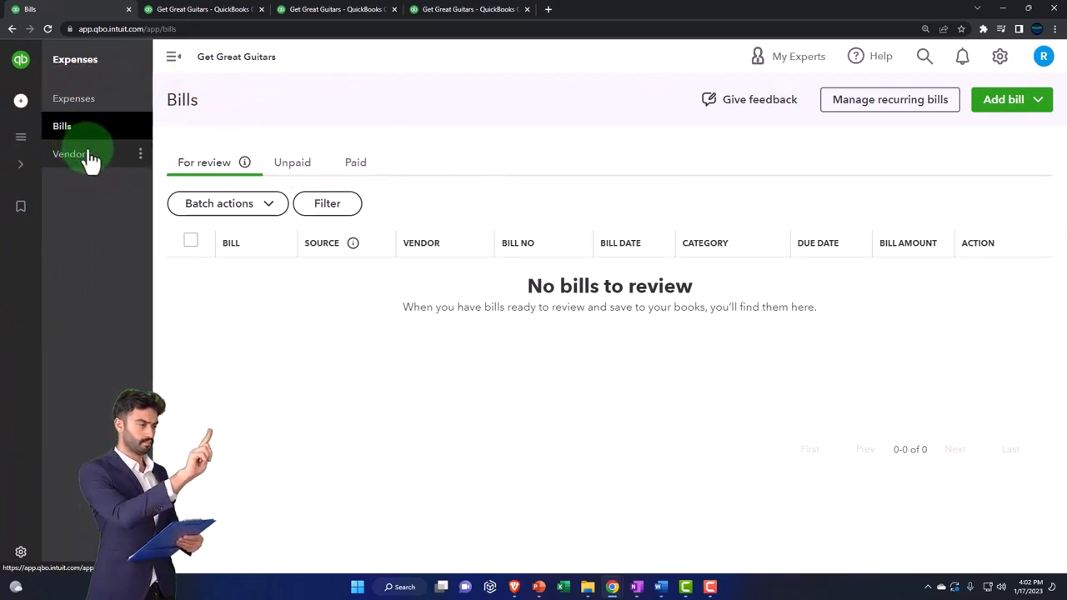
pyautogui.click(292, 162)
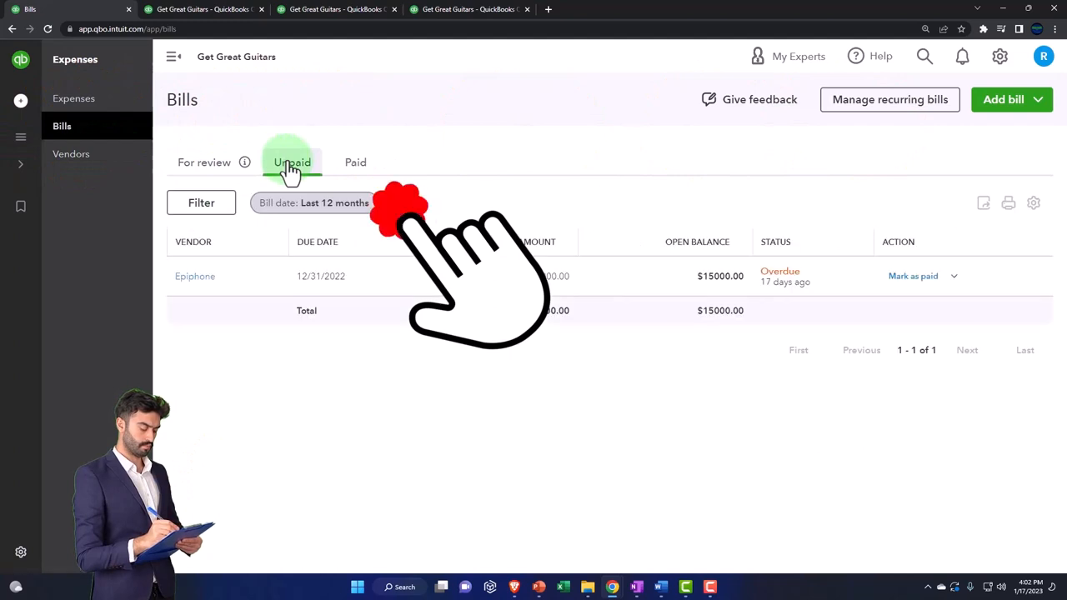
pyautogui.click(292, 161)
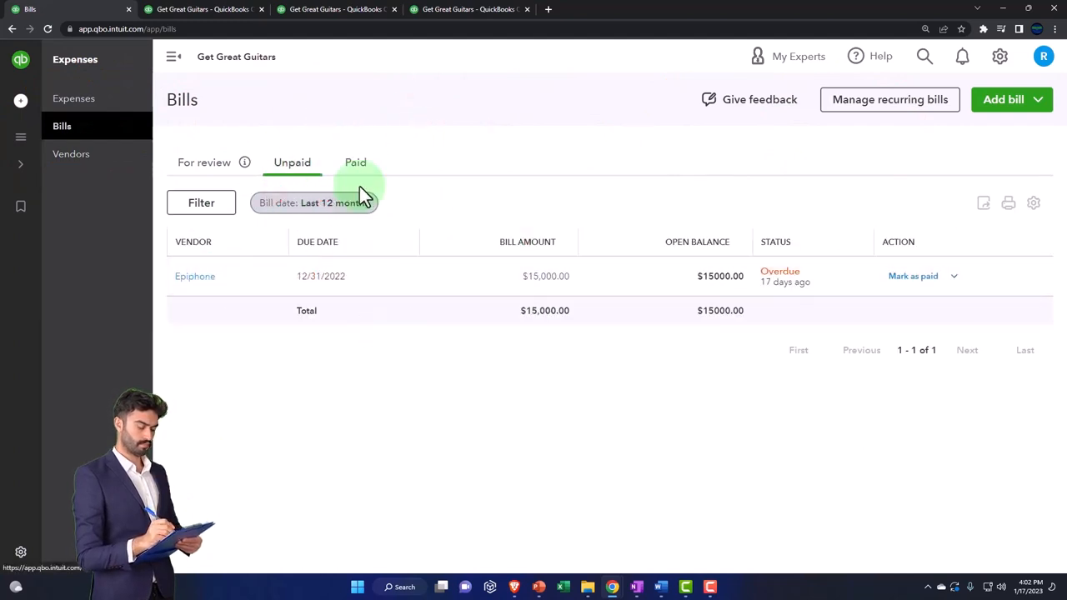
pyautogui.click(355, 162)
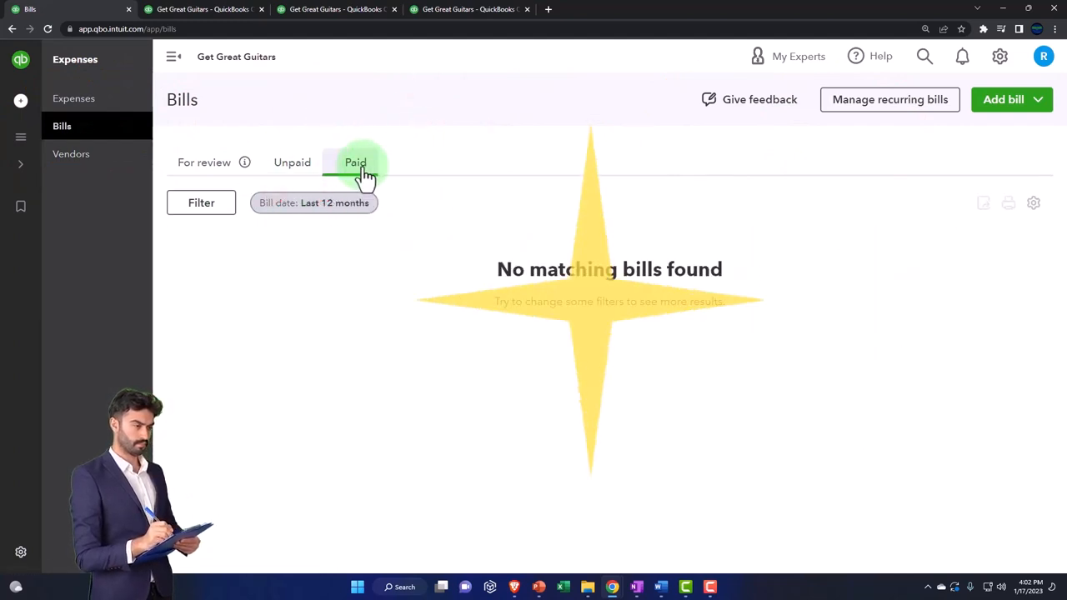
pyautogui.click(355, 161)
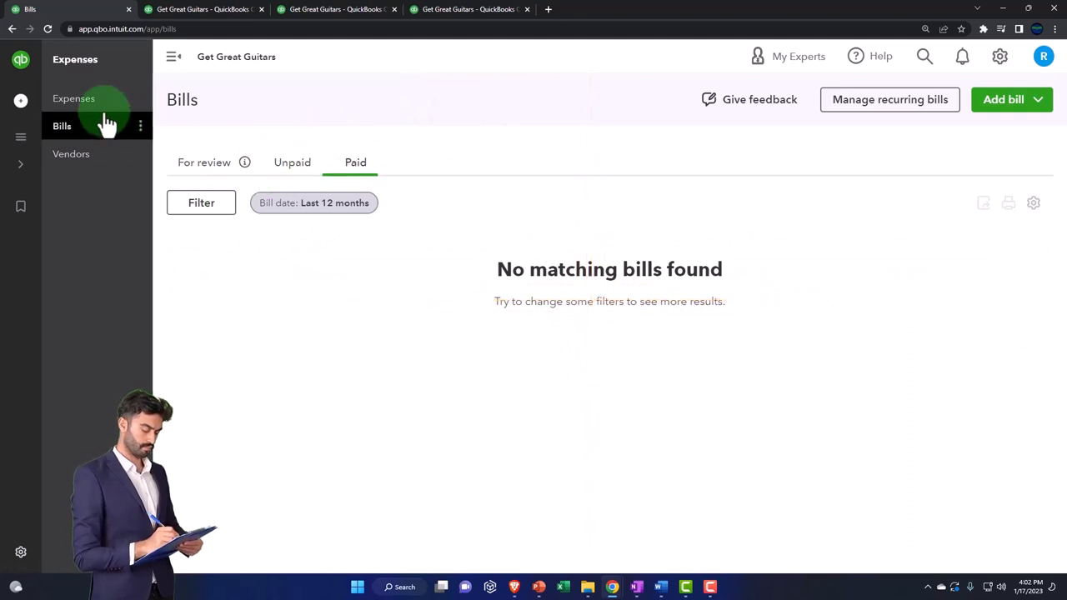
pyautogui.click(73, 99)
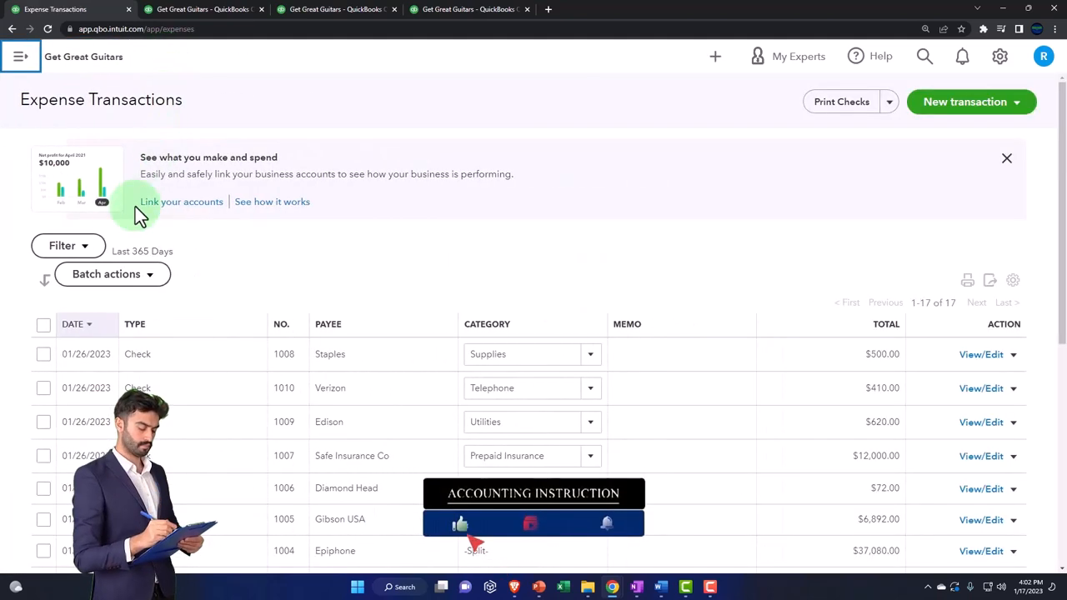
# Filter Expense Transactions to Type Bill and Status Open
pyautogui.click(66, 245)
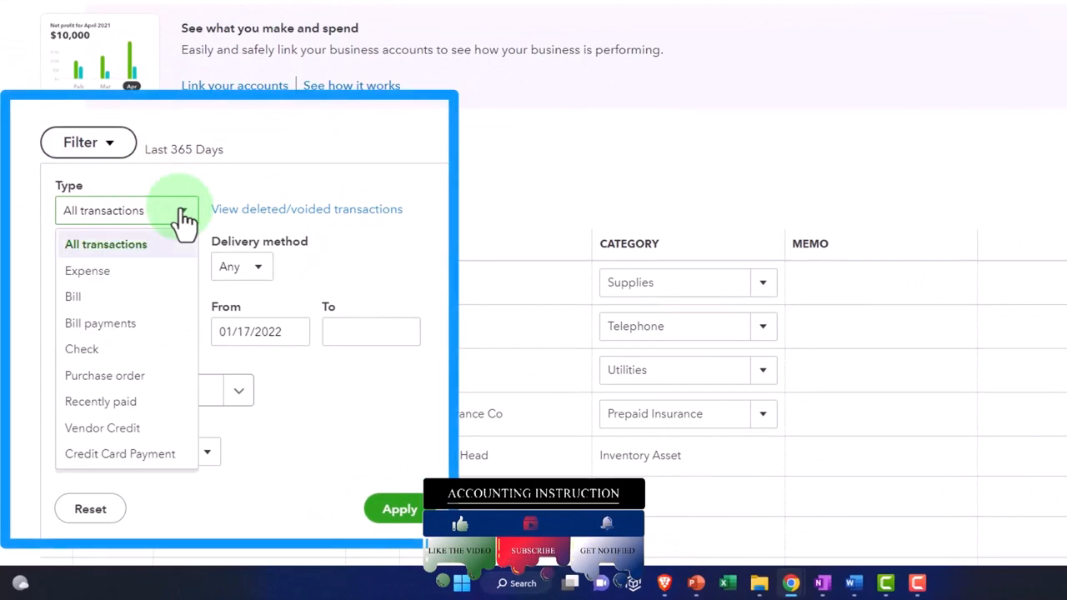
pyautogui.click(72, 296)
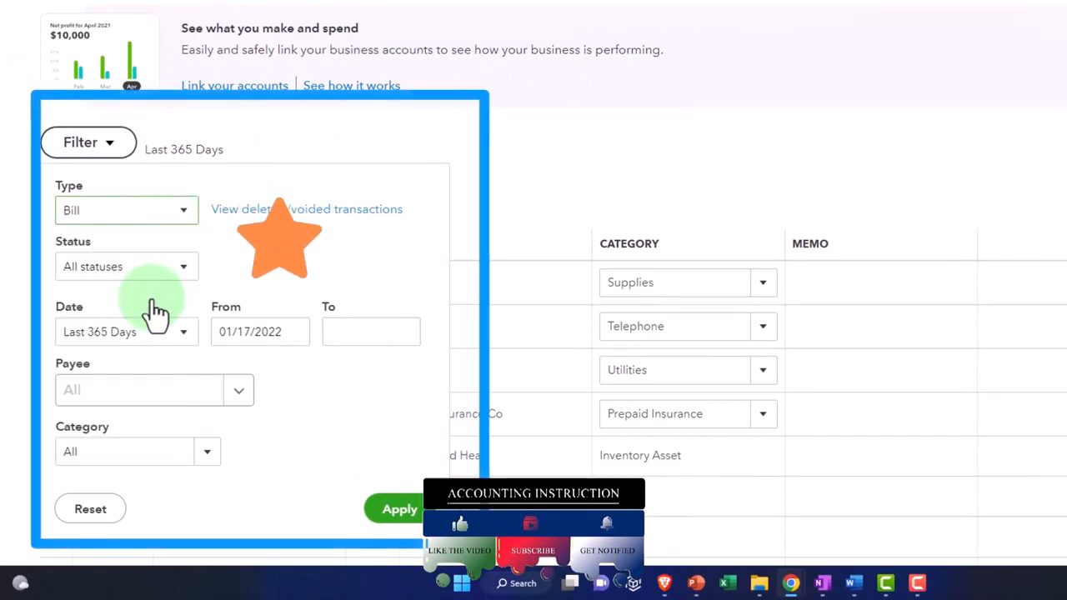
pyautogui.click(125, 266)
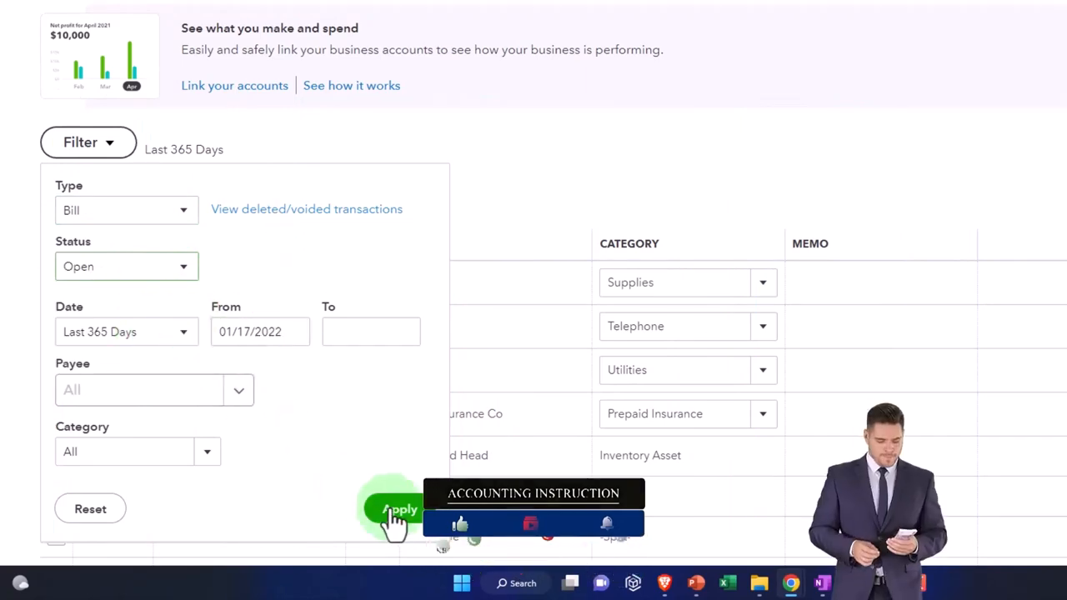
pyautogui.click(400, 509)
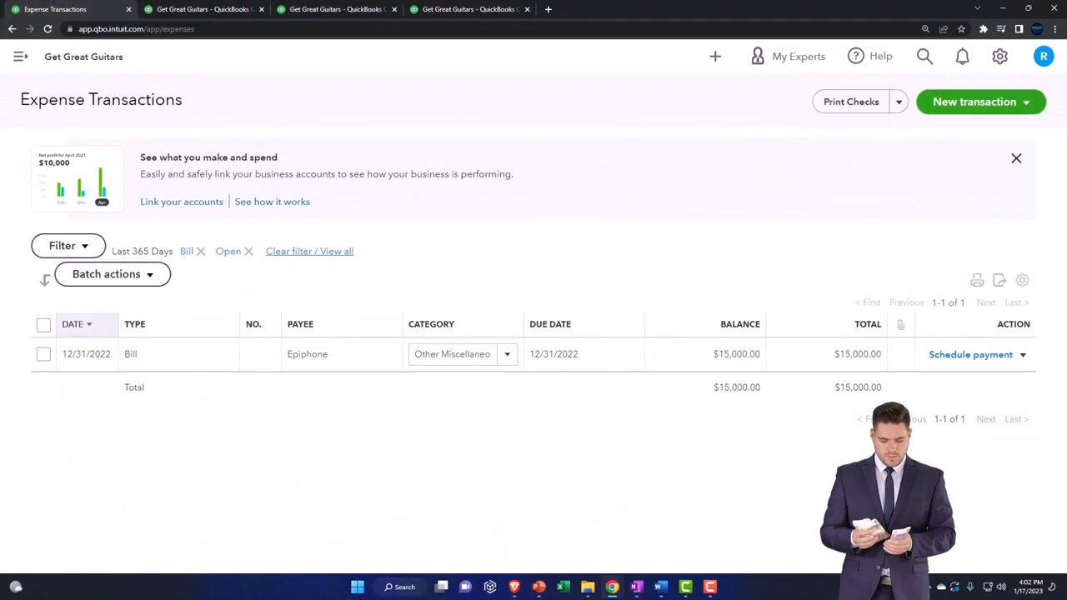
pyautogui.click(71, 349)
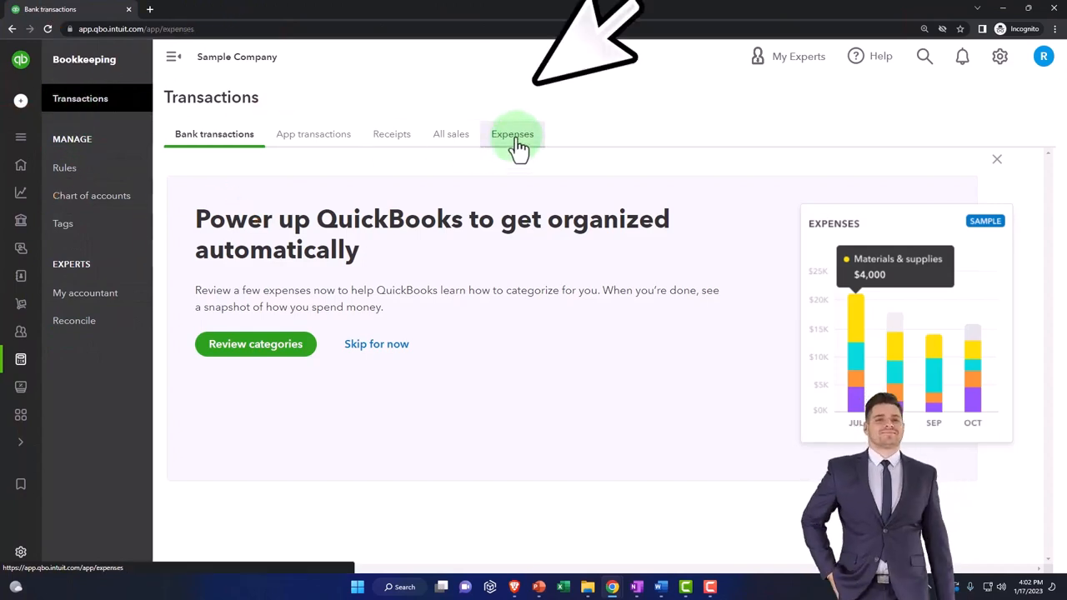
pyautogui.click(512, 134)
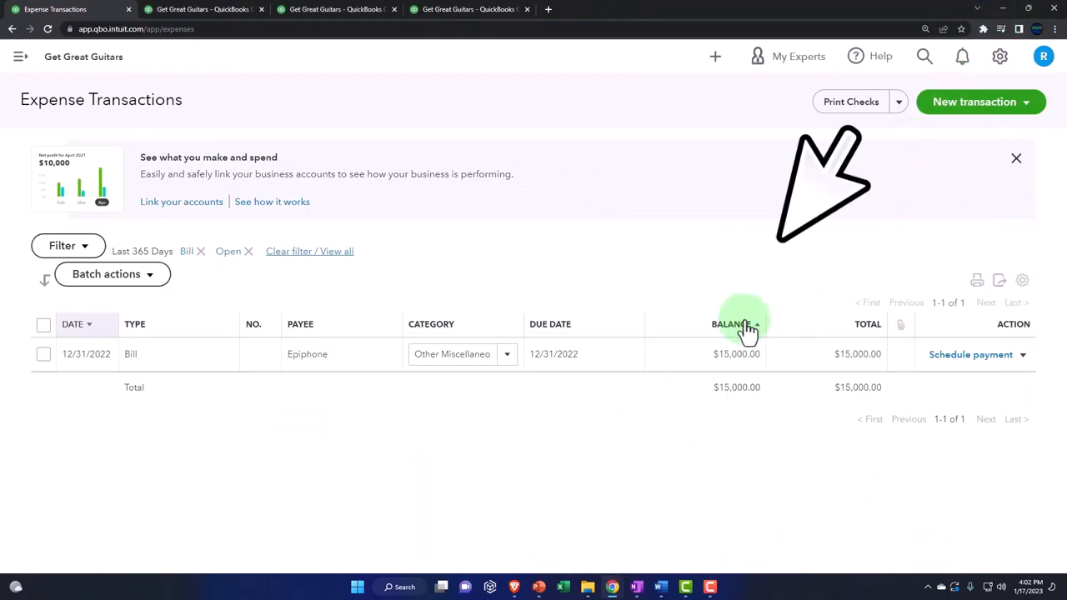
pyautogui.click(742, 325)
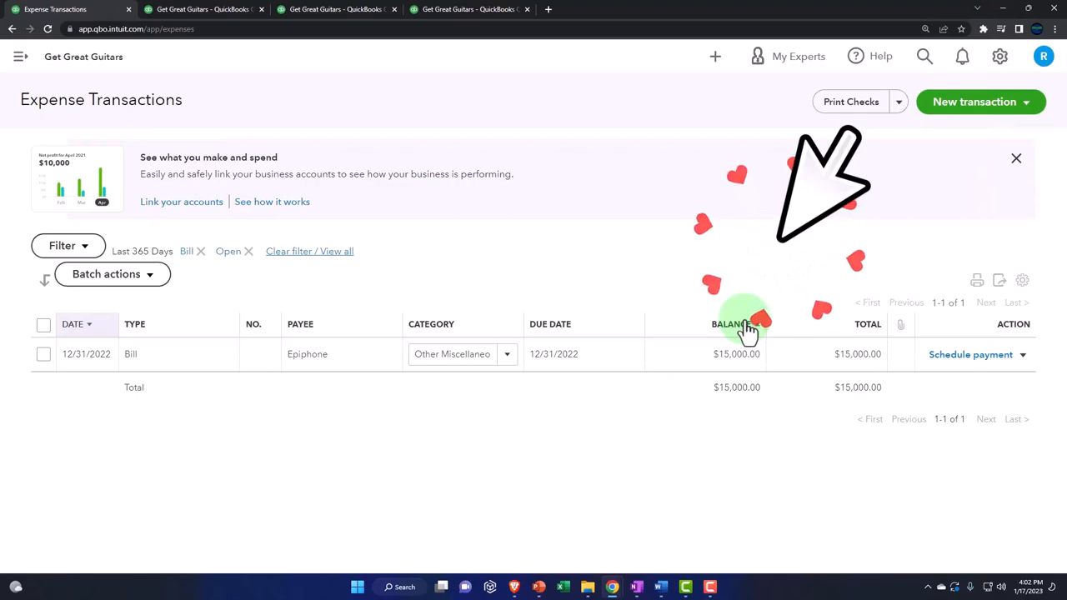